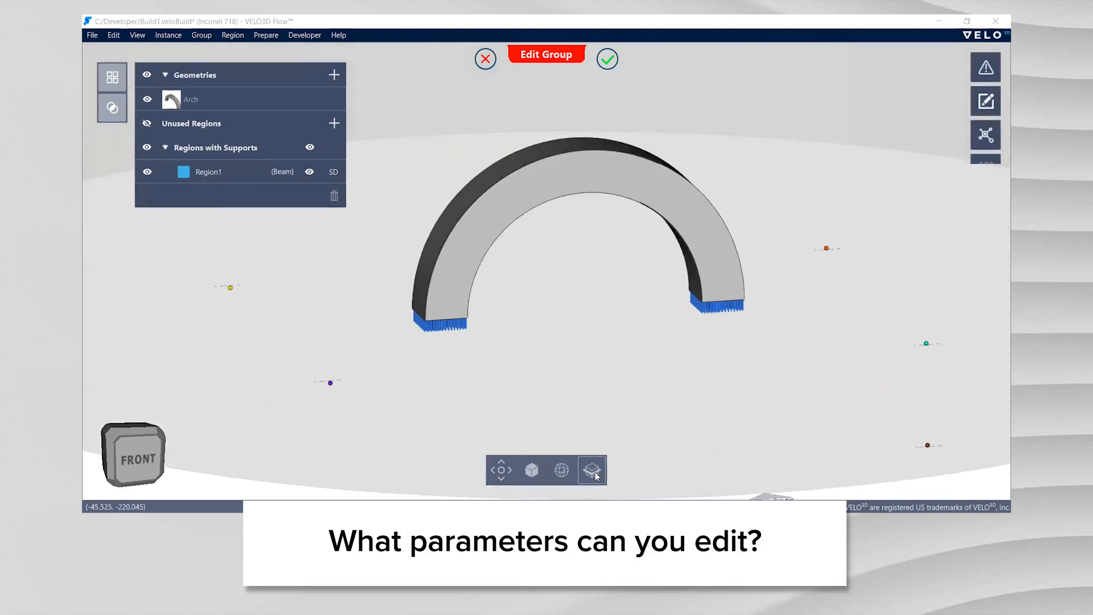
Assign the arch angle bins 0–10°, 10–170° and 170–179.99° and preview their colours
{"action": "left_click", "coordinate": [592, 471]}
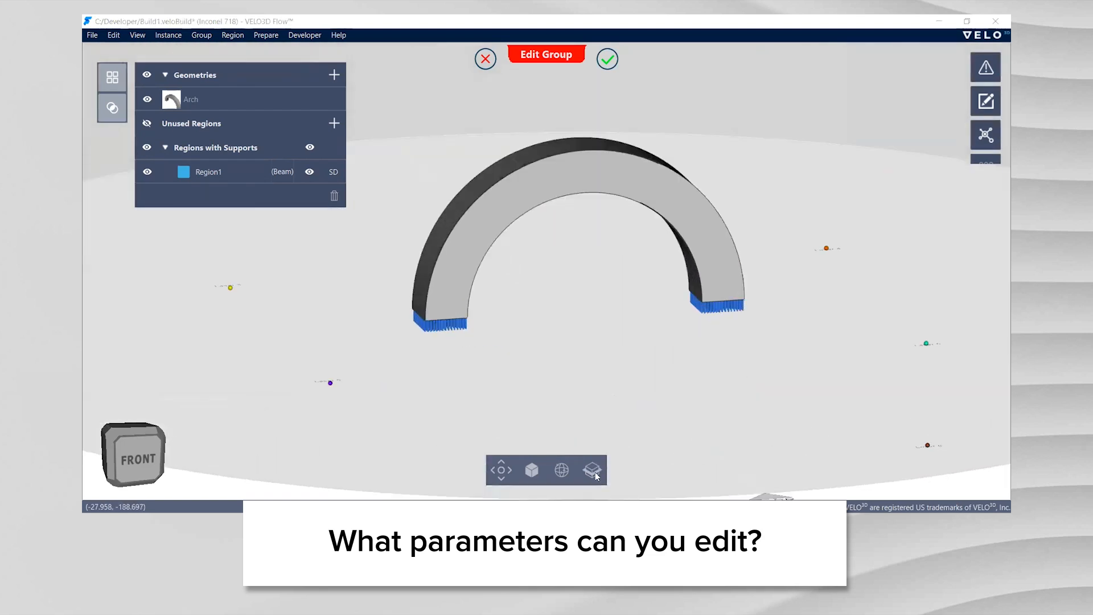
{"action": "left_click", "coordinate": [591, 471]}
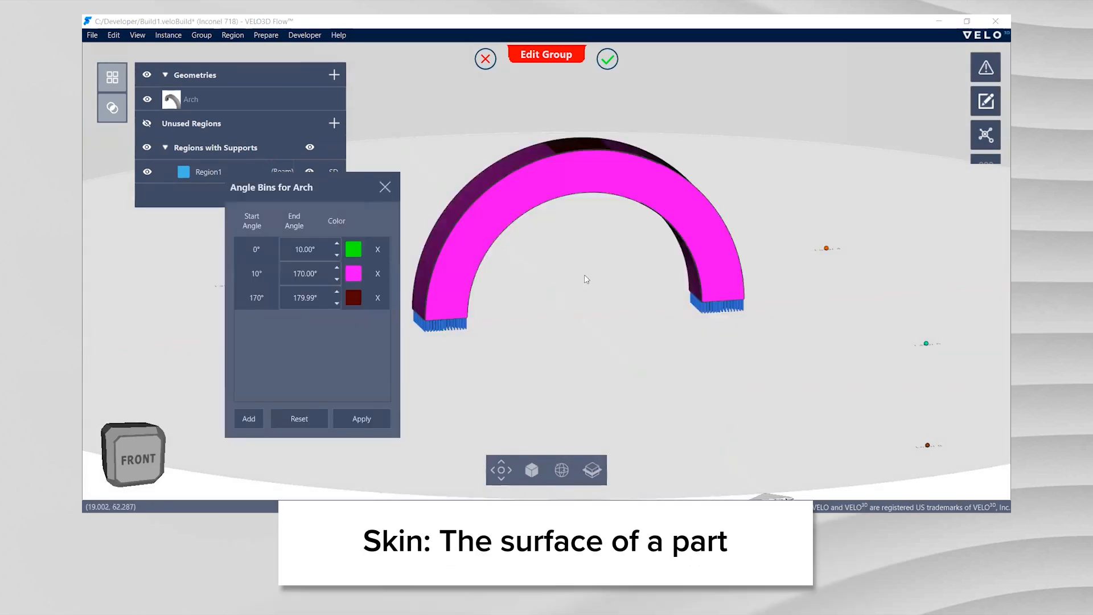
Orbit the view to inspect the arch's coloured top and crown surfaces
{"action": "left_click_drag", "start_coordinate": [586, 279], "coordinate": [582, 194]}
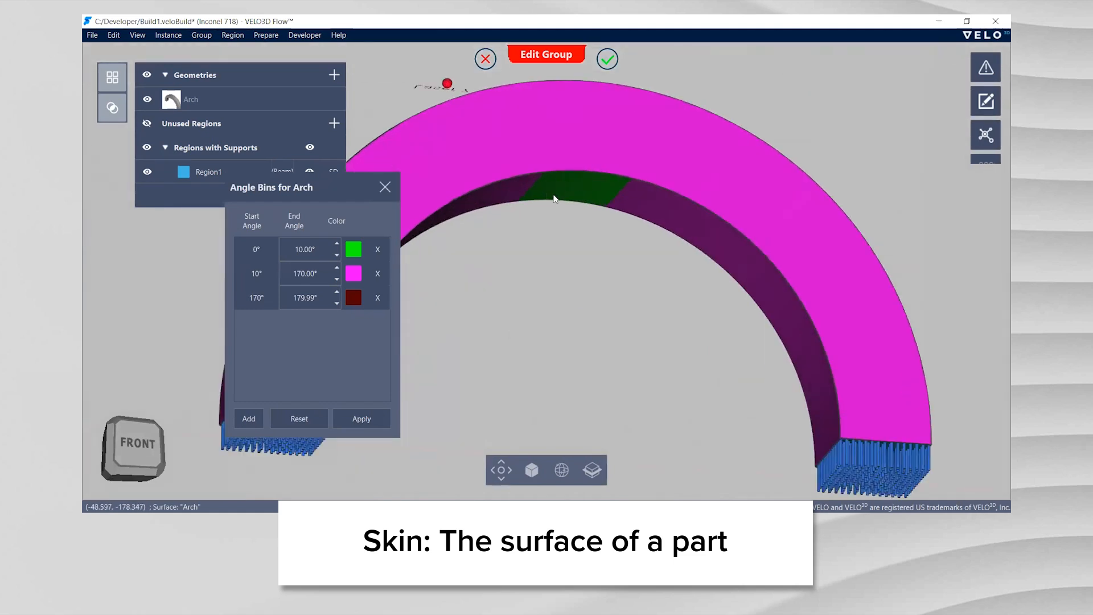
{"action": "mouse_move", "coordinate": [561, 183]}
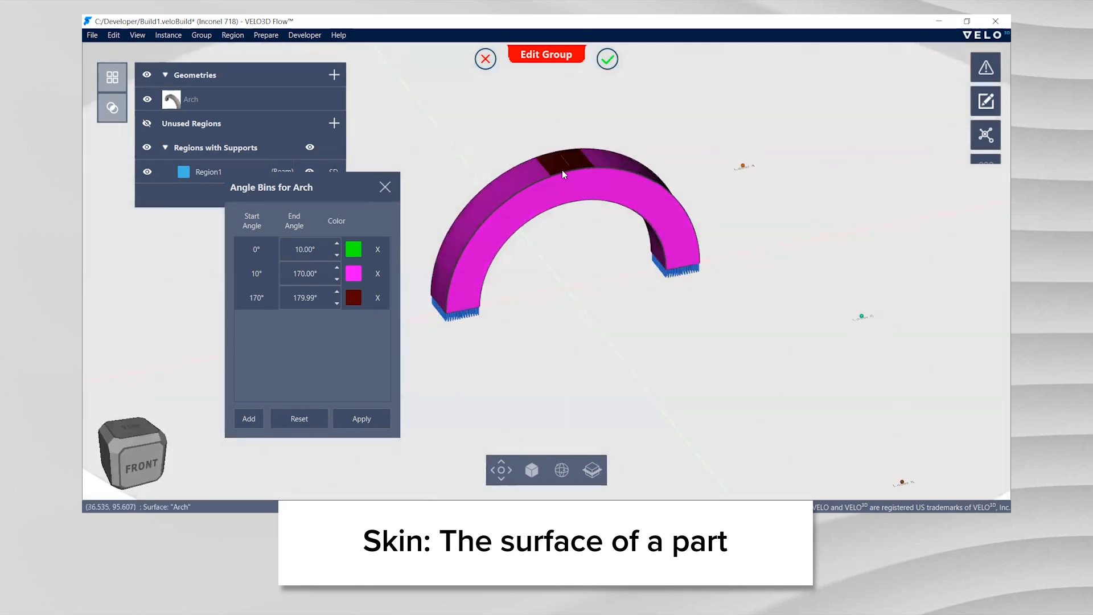
{"action": "mouse_move", "coordinate": [594, 165]}
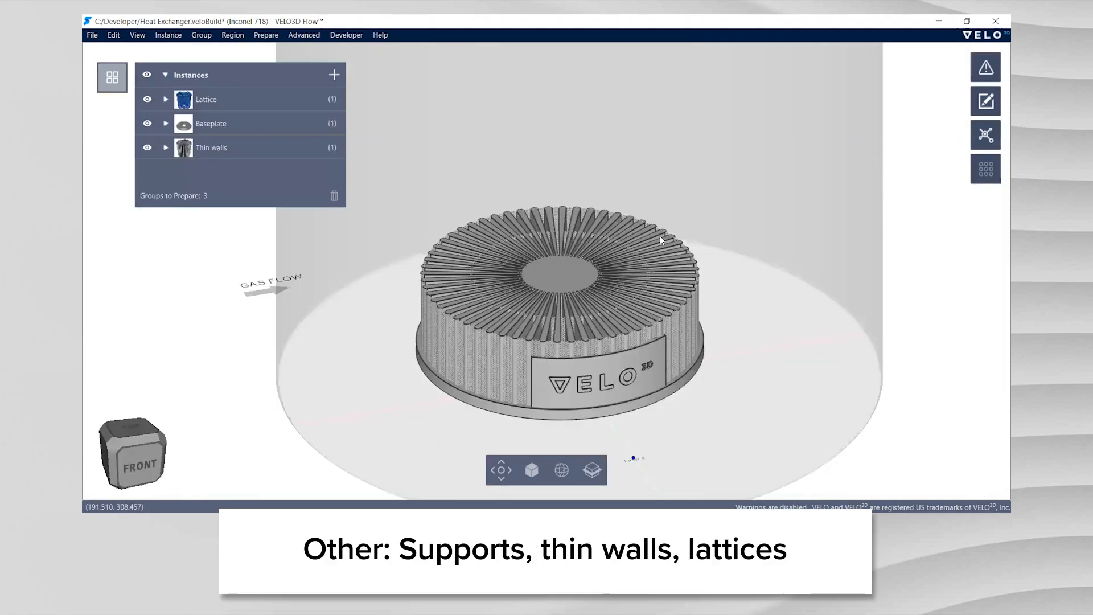
{"action": "mouse_move", "coordinate": [239, 120]}
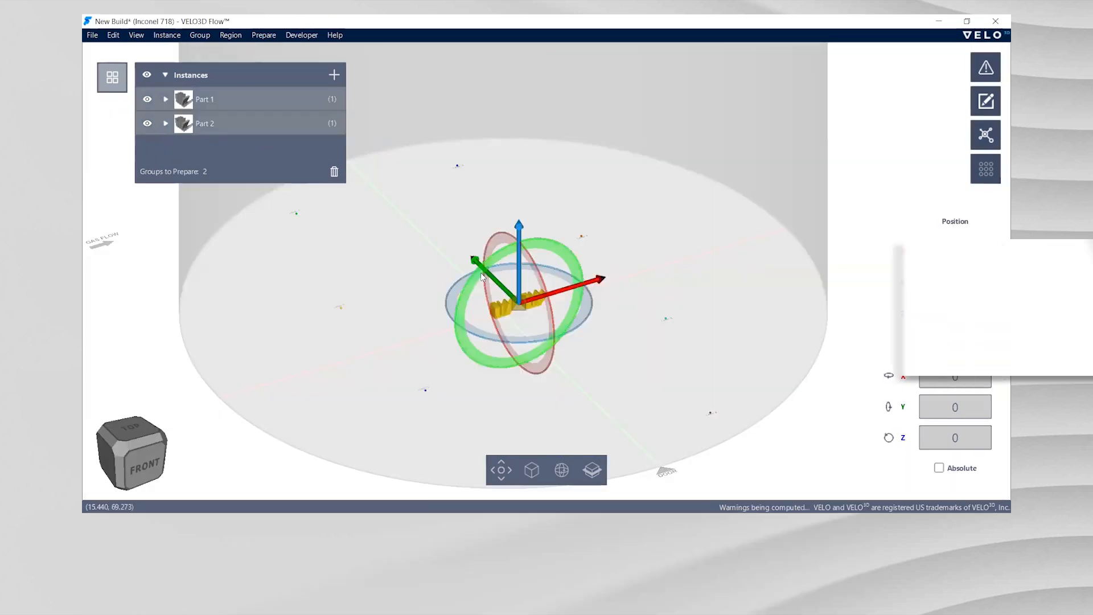
Apply the 500W/50µm Basic (Customizable) process set to Part 1 and Part 2
{"action": "left_click", "coordinate": [199, 35]}
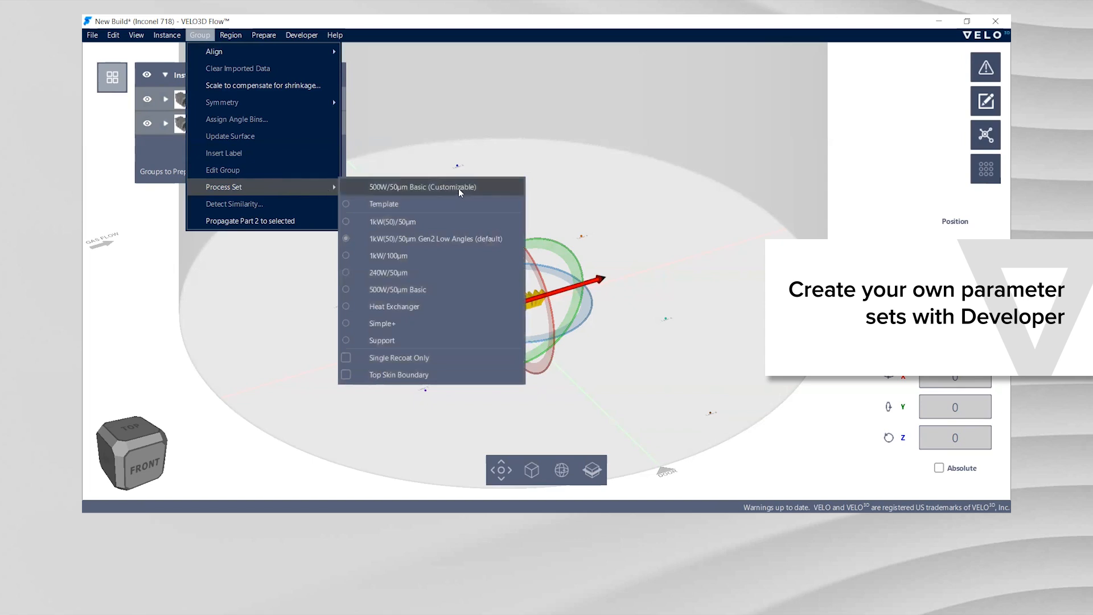
{"action": "left_click", "coordinate": [302, 35]}
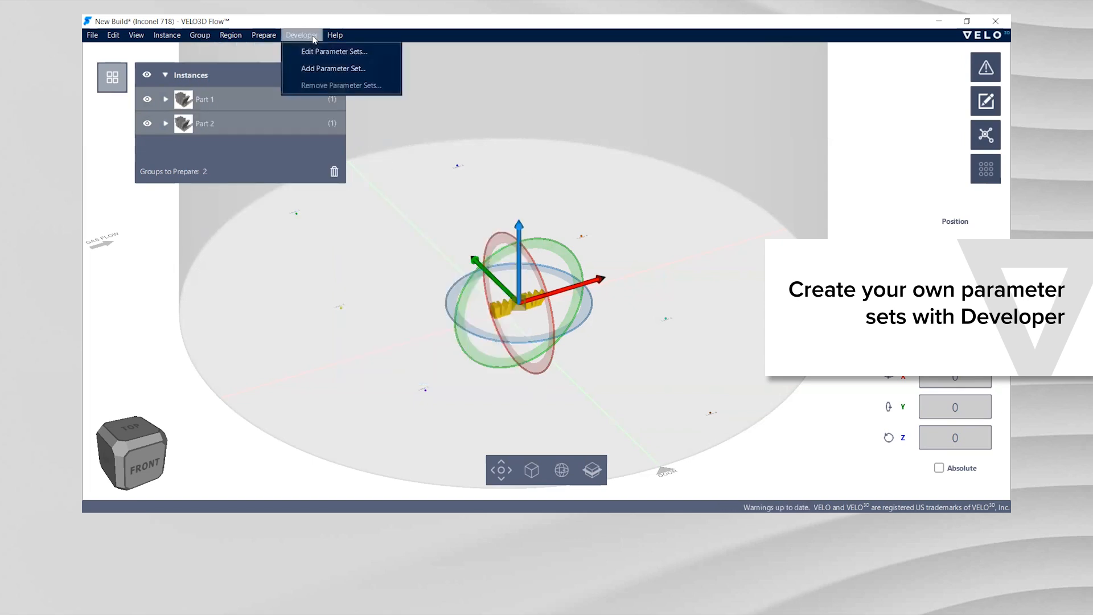
In the parameter set editor, insert a new contour before Part 1's first contour
{"action": "left_click", "coordinate": [334, 51]}
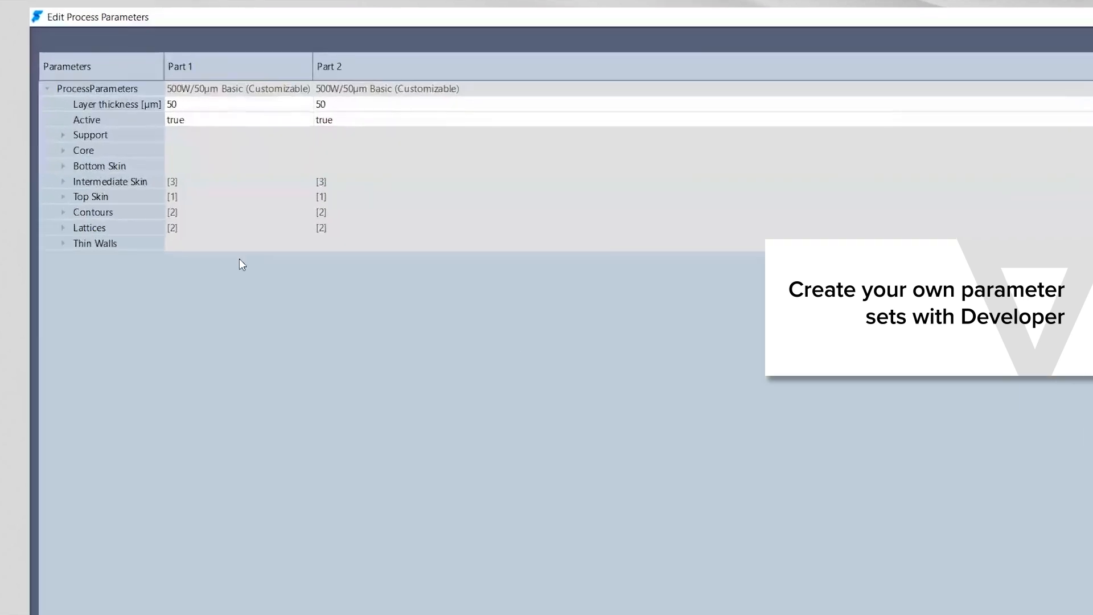
{"action": "left_click", "coordinate": [63, 212]}
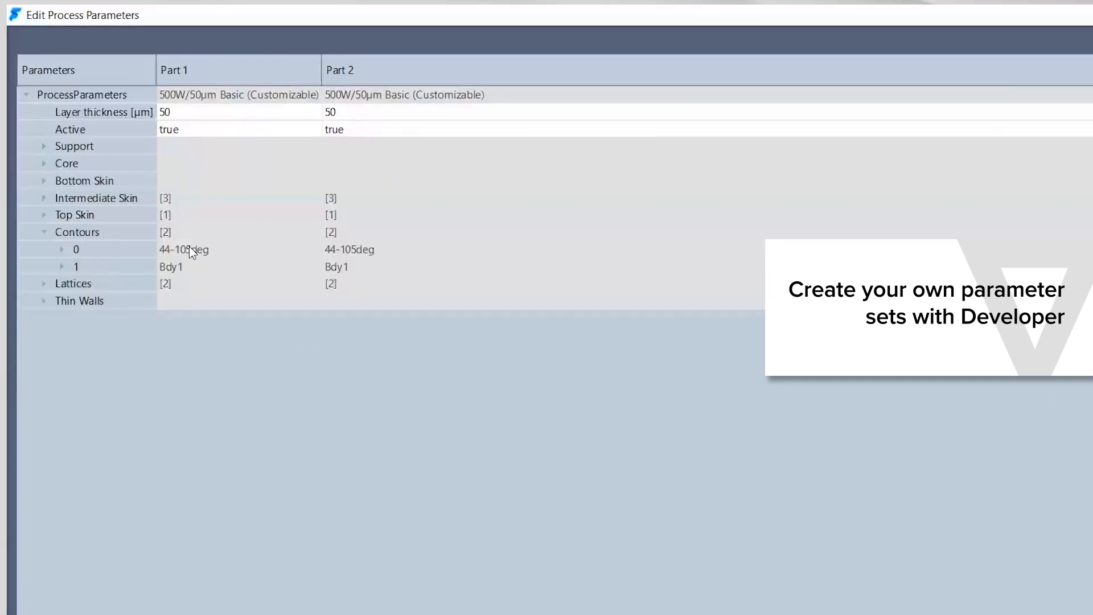
{"action": "right_click", "coordinate": [183, 250]}
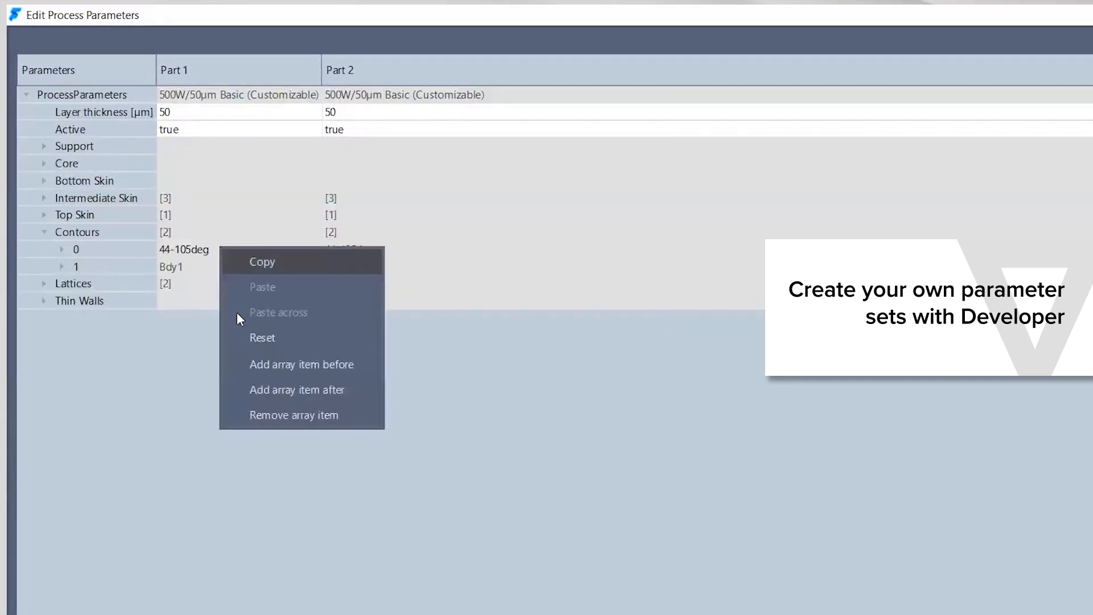
{"action": "left_click", "coordinate": [302, 365]}
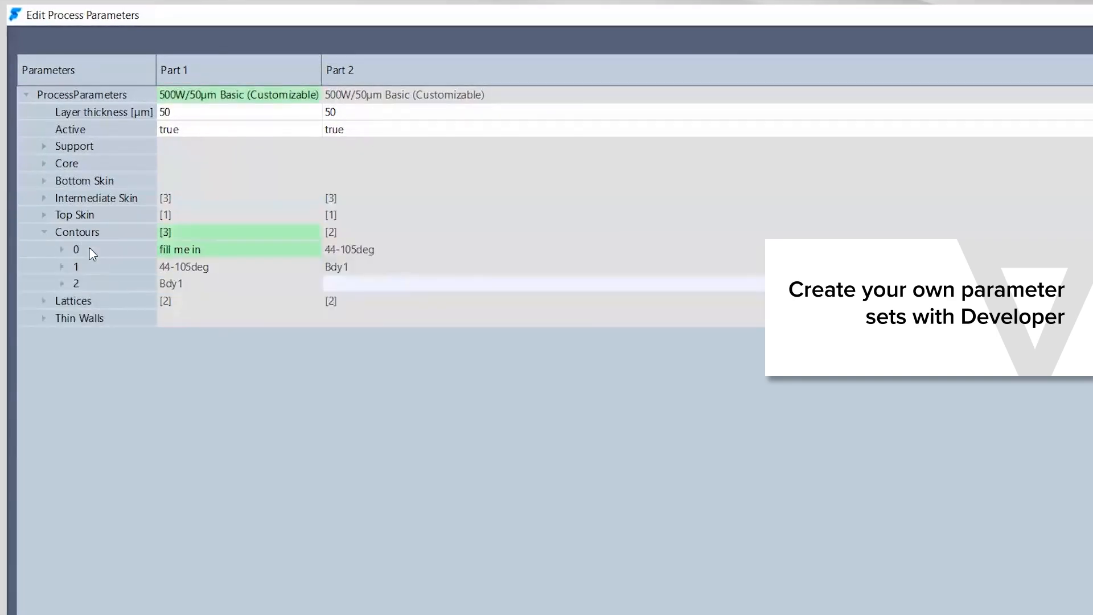
Review Intermediate Skin bin 0's flagged Contour Labels, then close the editor
{"action": "left_click", "coordinate": [60, 250]}
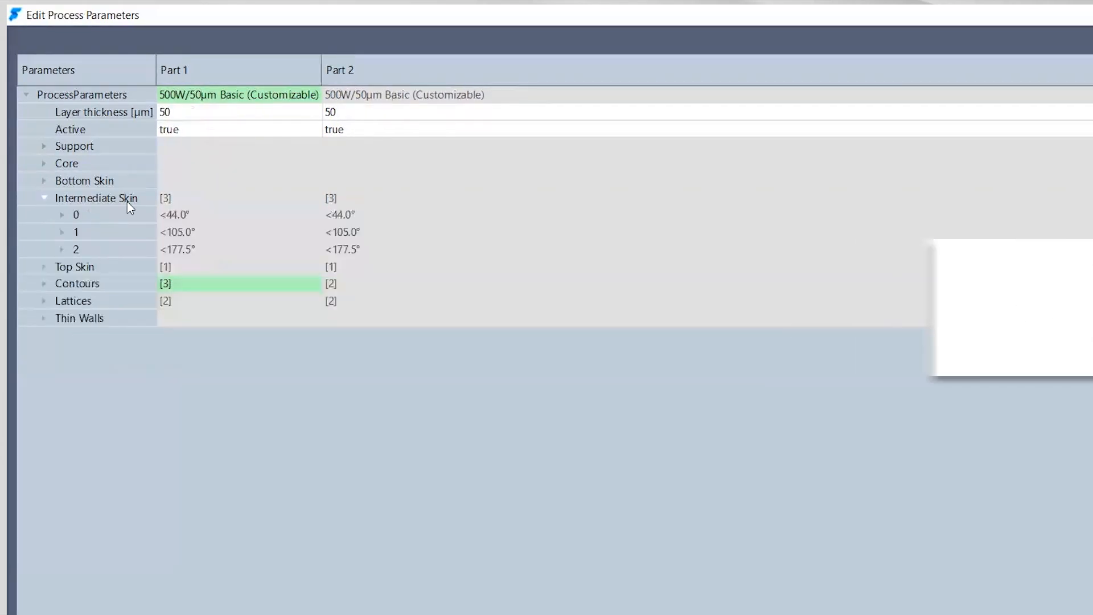
{"action": "left_click", "coordinate": [60, 215]}
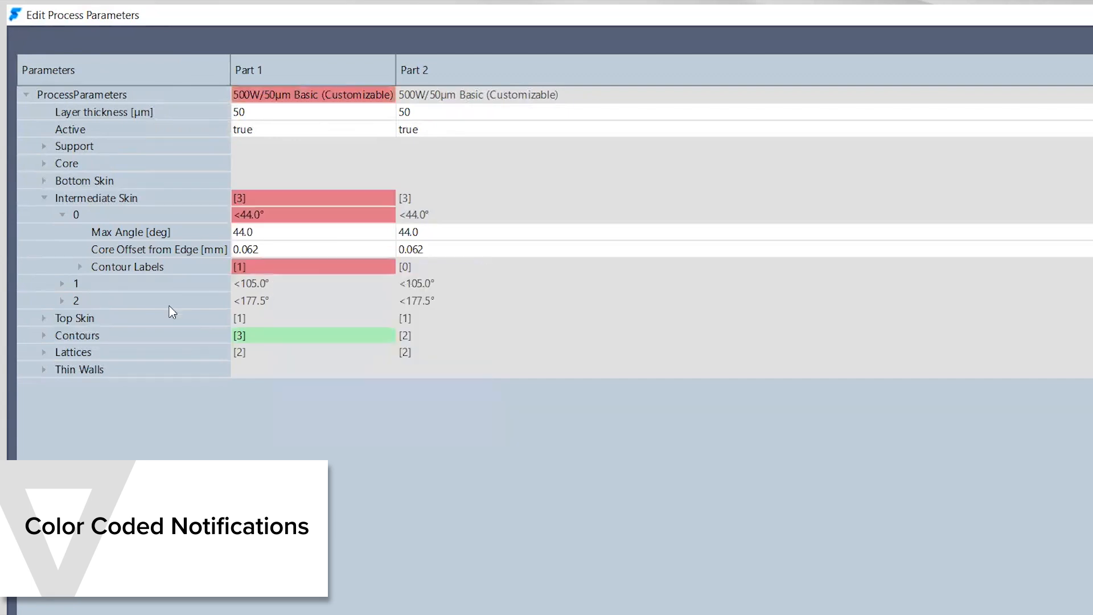
{"action": "left_click", "coordinate": [80, 266]}
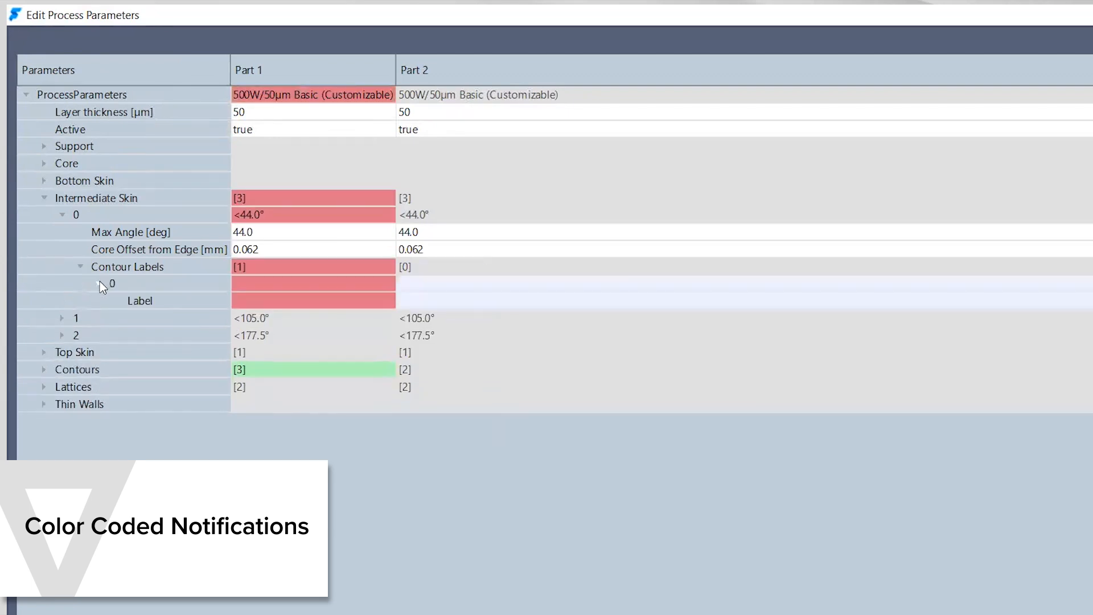
{"action": "mouse_move", "coordinate": [263, 306]}
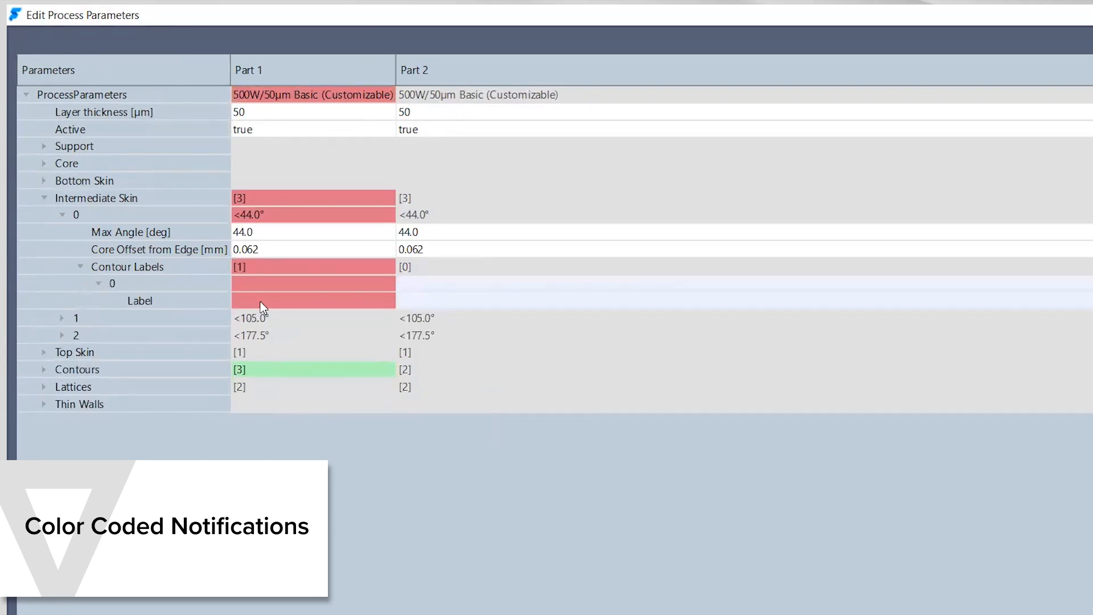
{"action": "mouse_move", "coordinate": [263, 301]}
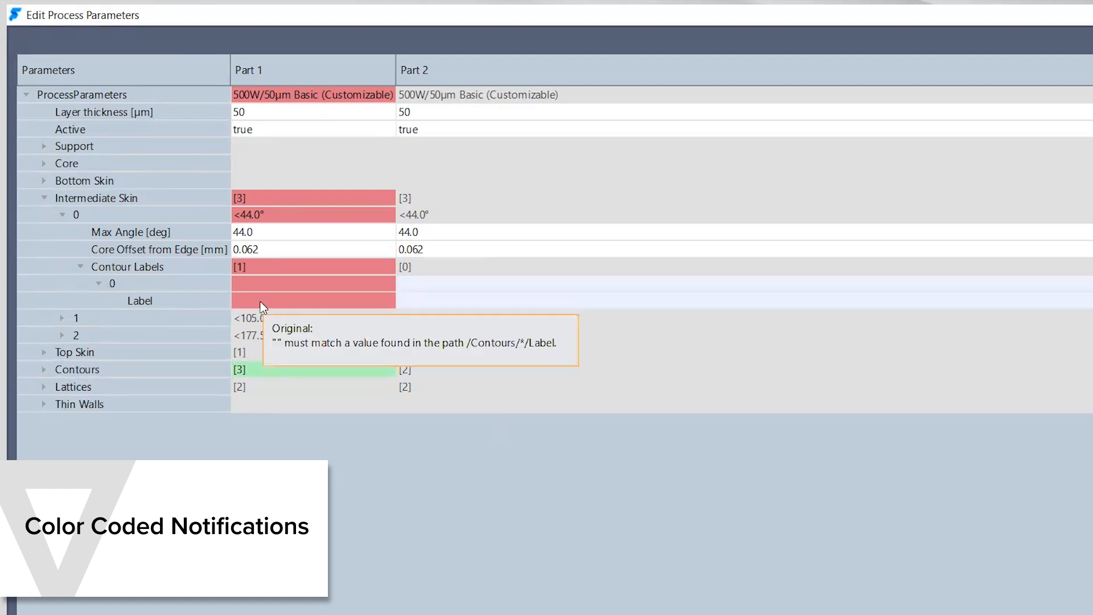
{"action": "left_click", "coordinate": [313, 301]}
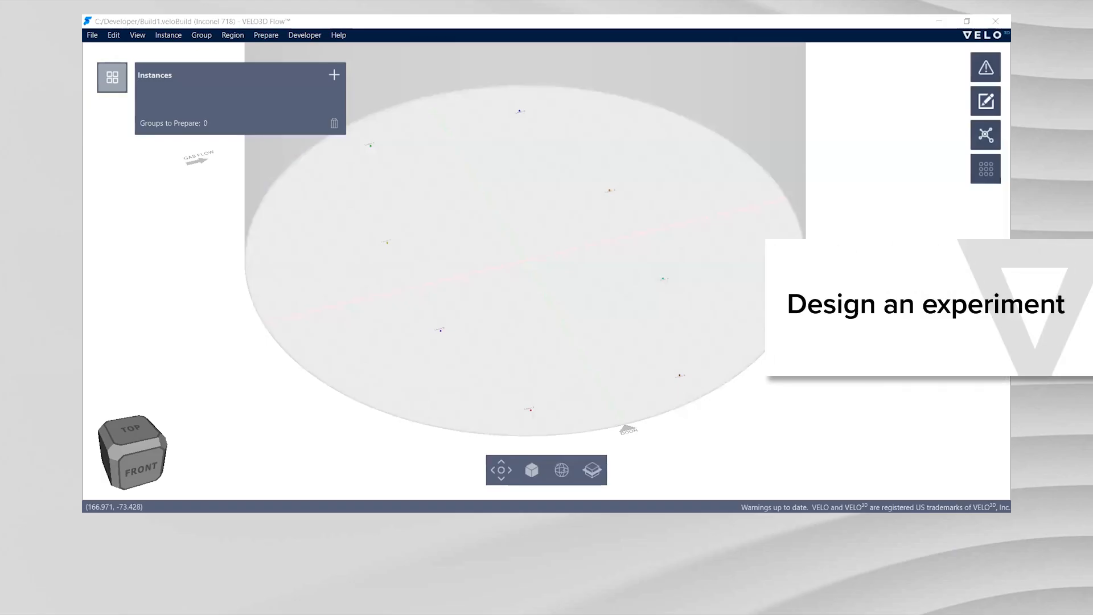
Import Part.SLDPRT and duplicate it into an array of 27 copies
{"action": "left_click", "coordinate": [334, 75]}
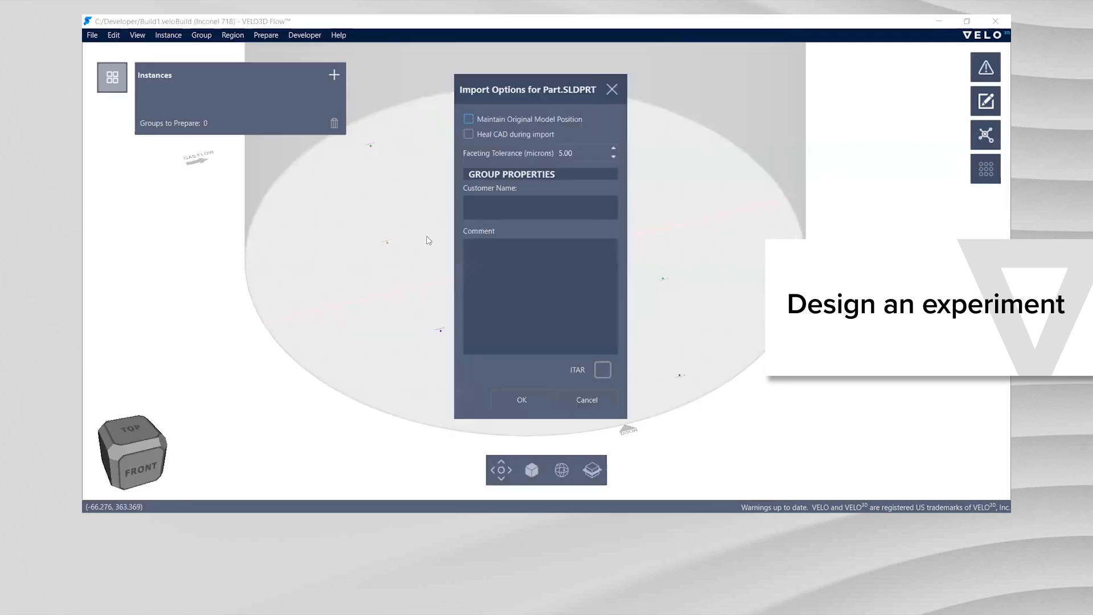
{"action": "left_click", "coordinate": [522, 399]}
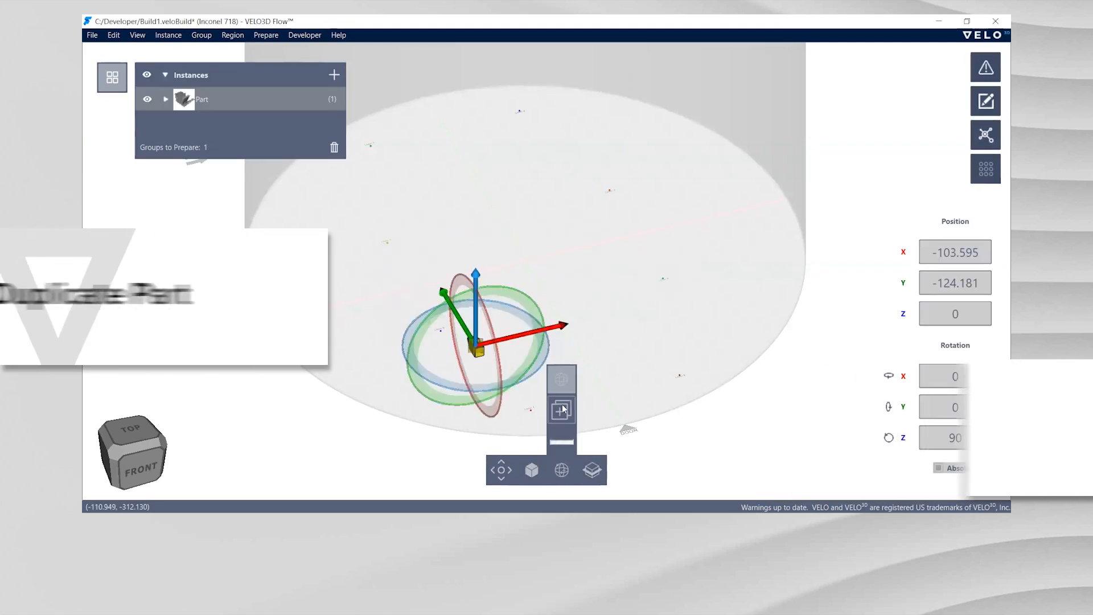
{"action": "left_click", "coordinate": [562, 408]}
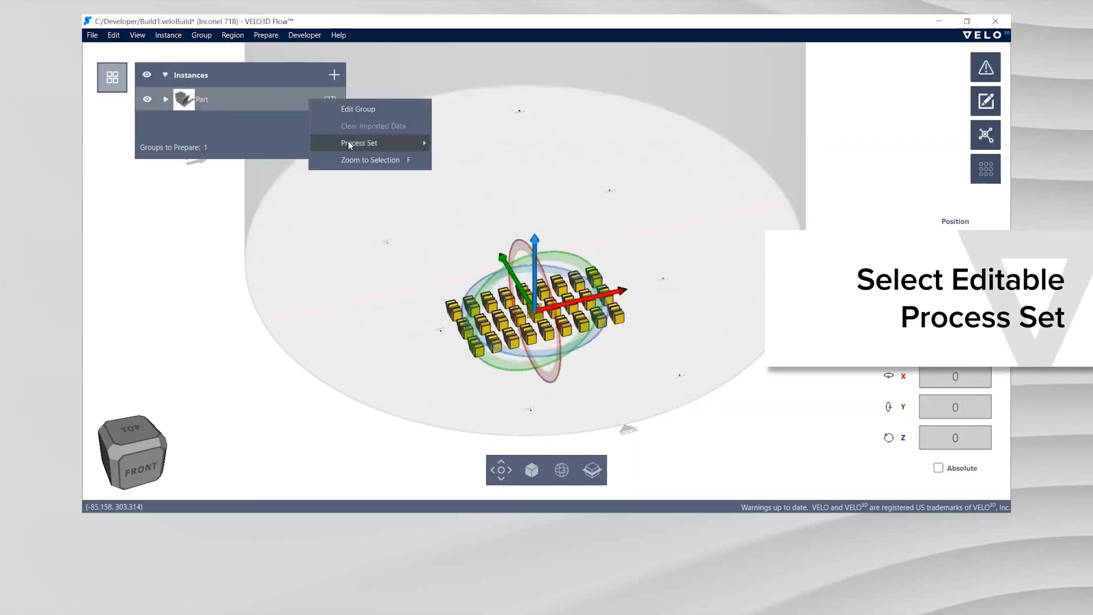
Assign 500W/50µm Basic (Customizable) and give each of the 27 parts its own group
{"action": "left_click", "coordinate": [358, 143]}
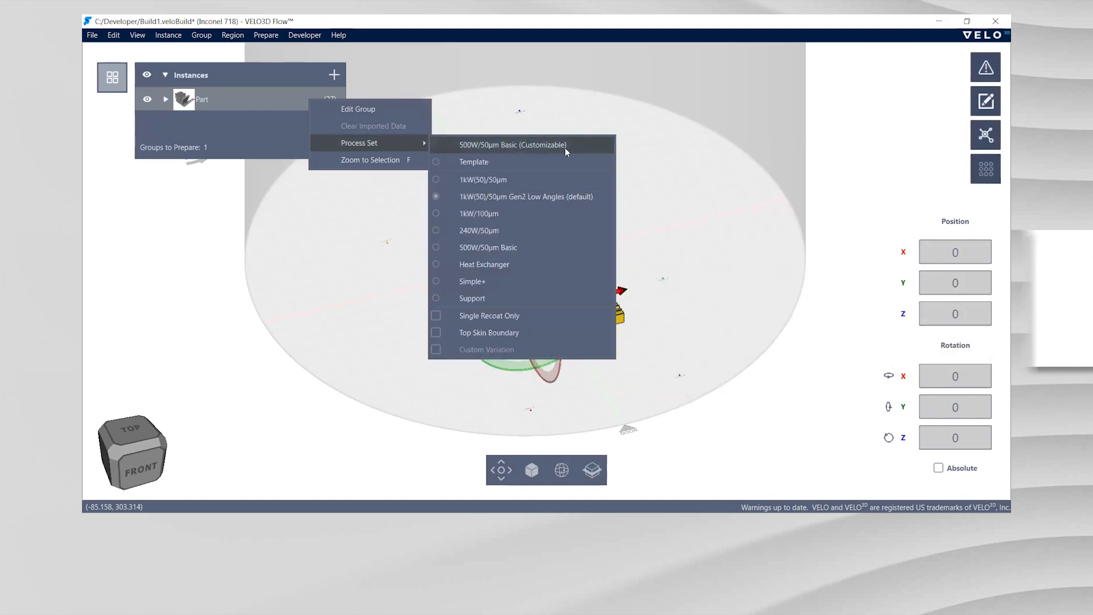
{"action": "left_click", "coordinate": [167, 35]}
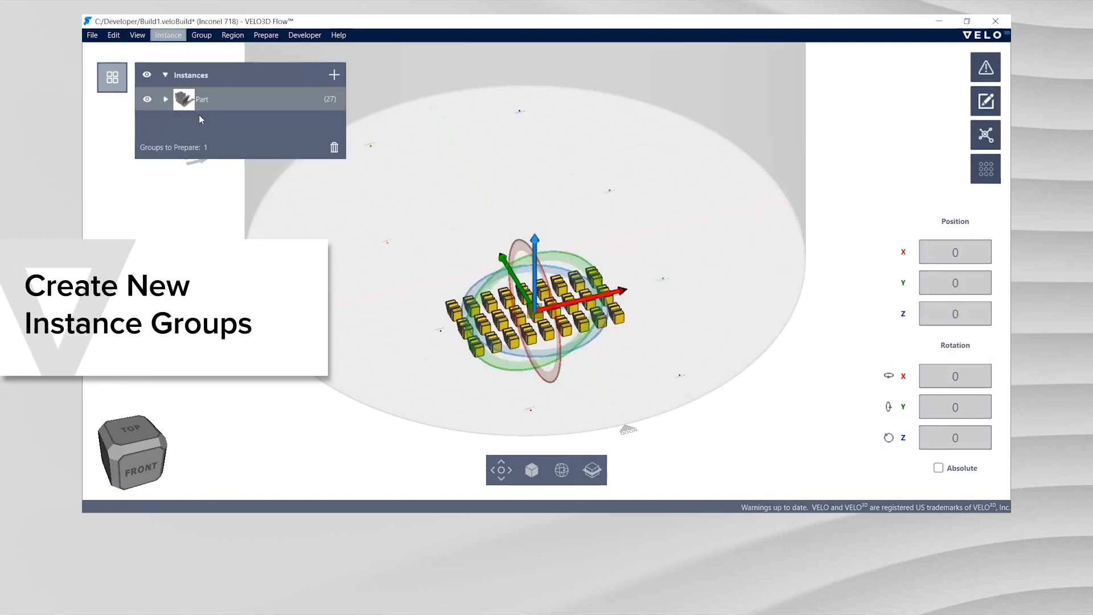
{"action": "left_click", "coordinate": [166, 99]}
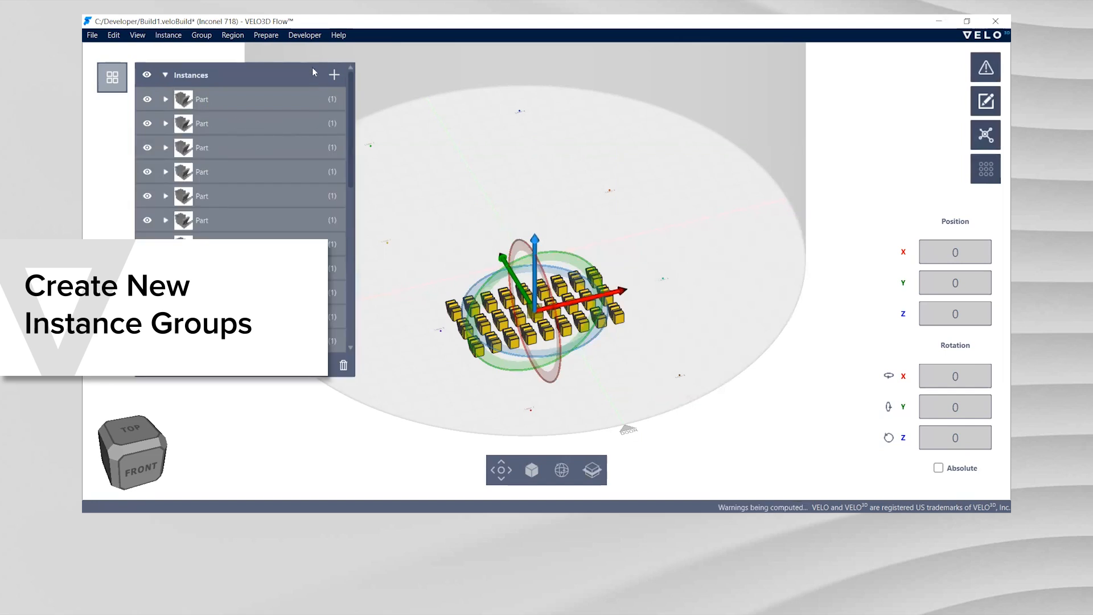
{"action": "left_click", "coordinate": [304, 35]}
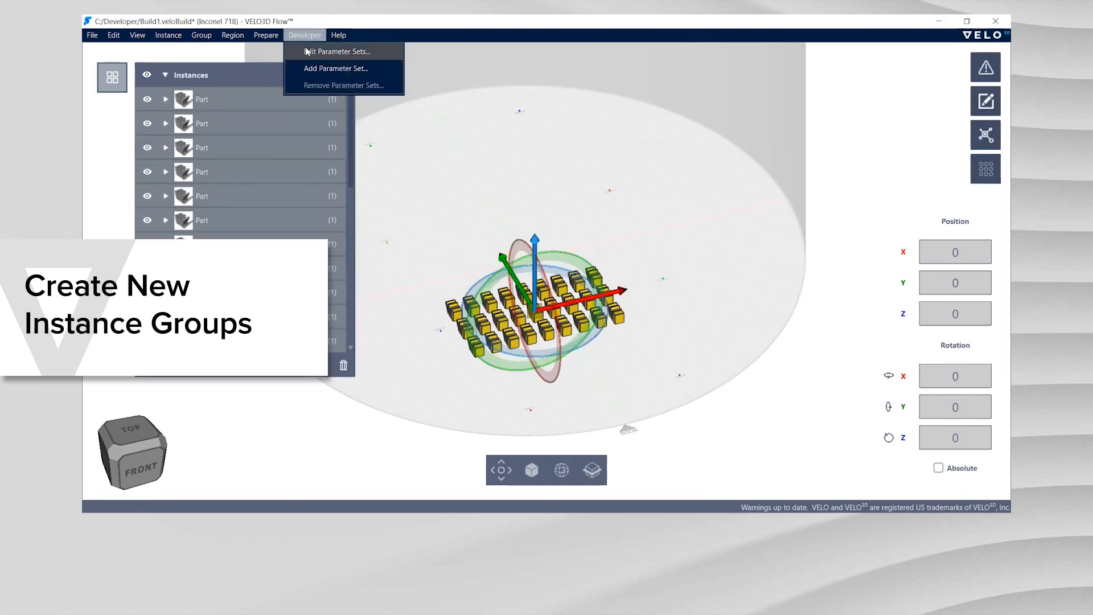
{"action": "left_click", "coordinate": [336, 51]}
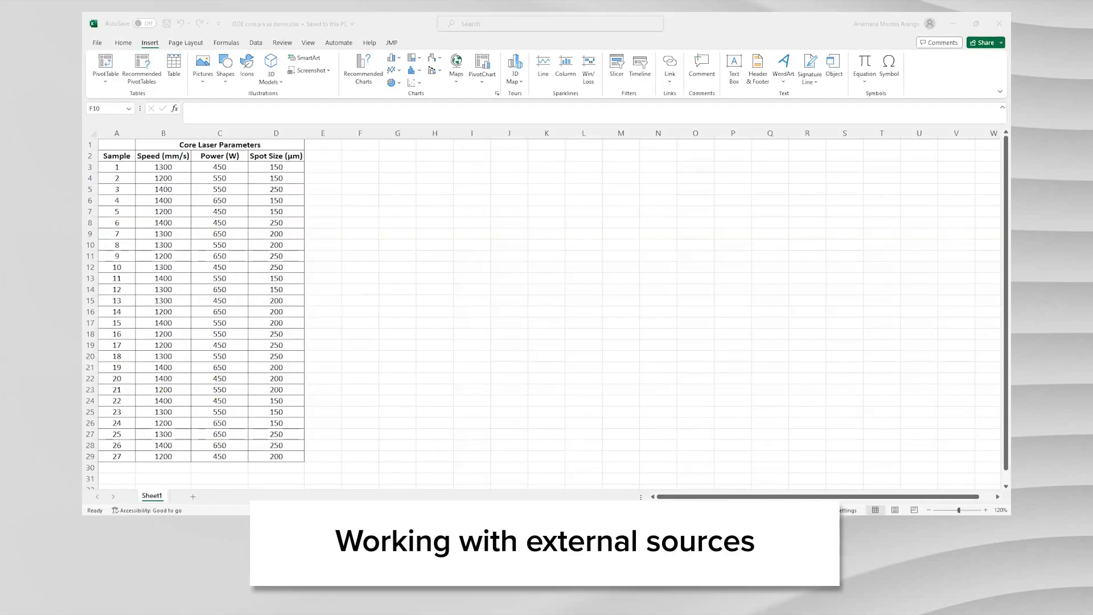
{"action": "mouse_move", "coordinate": [998, 267]}
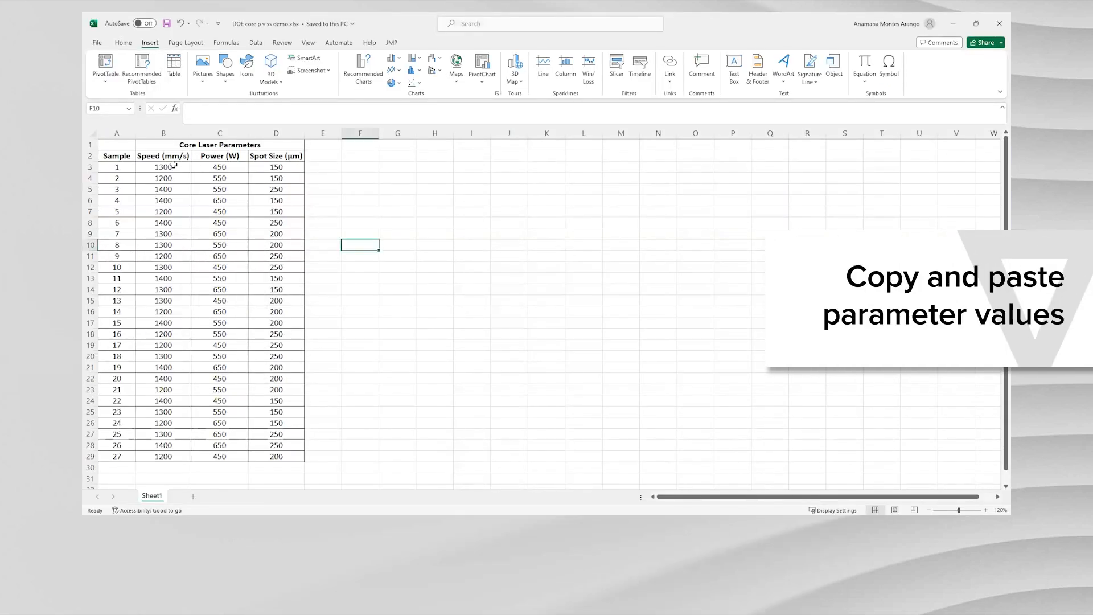
Select the speed values B3:B29 for samples 1–27 and copy them
{"action": "left_click_drag", "start_coordinate": [164, 167], "coordinate": [163, 456]}
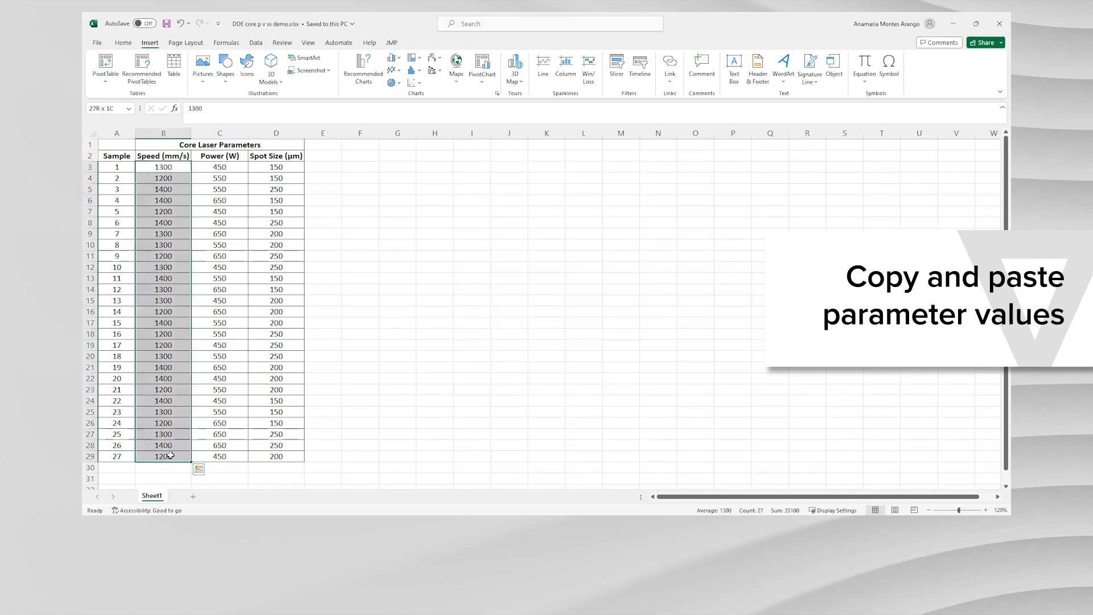
{"action": "right_click", "coordinate": [163, 166]}
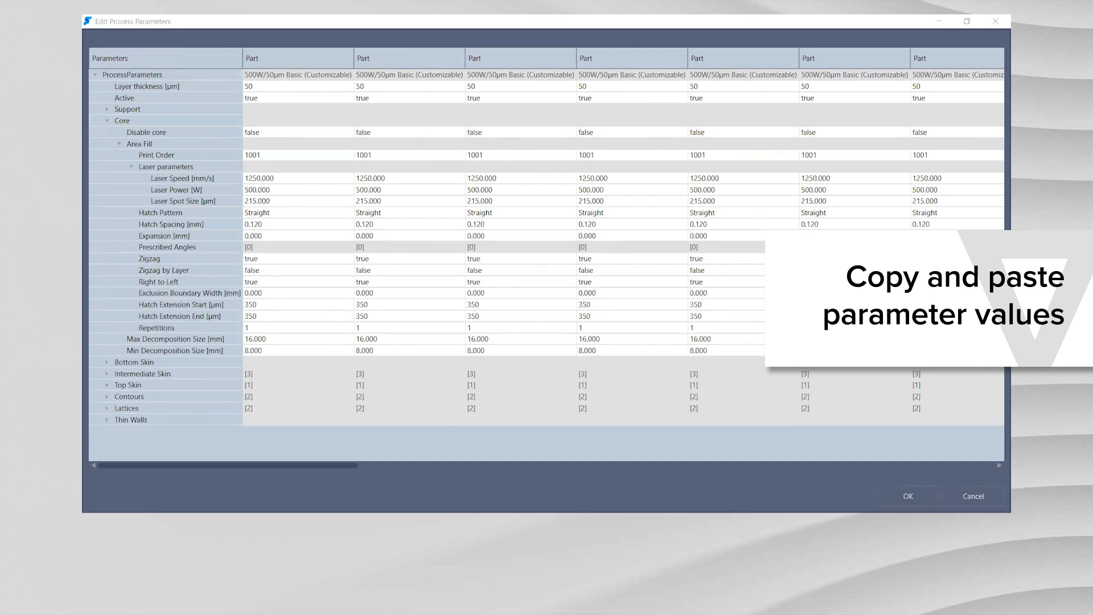
{"action": "mouse_move", "coordinate": [316, 182]}
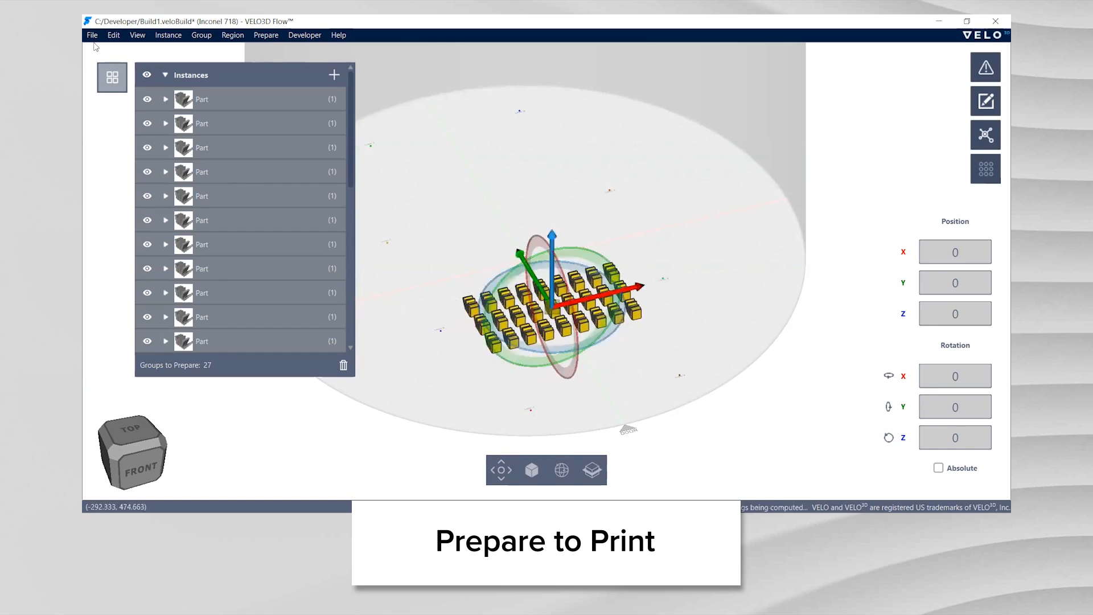
Save the build, prepare it for printing, and colour Inspector laser paths by speed
{"action": "left_click", "coordinate": [93, 35]}
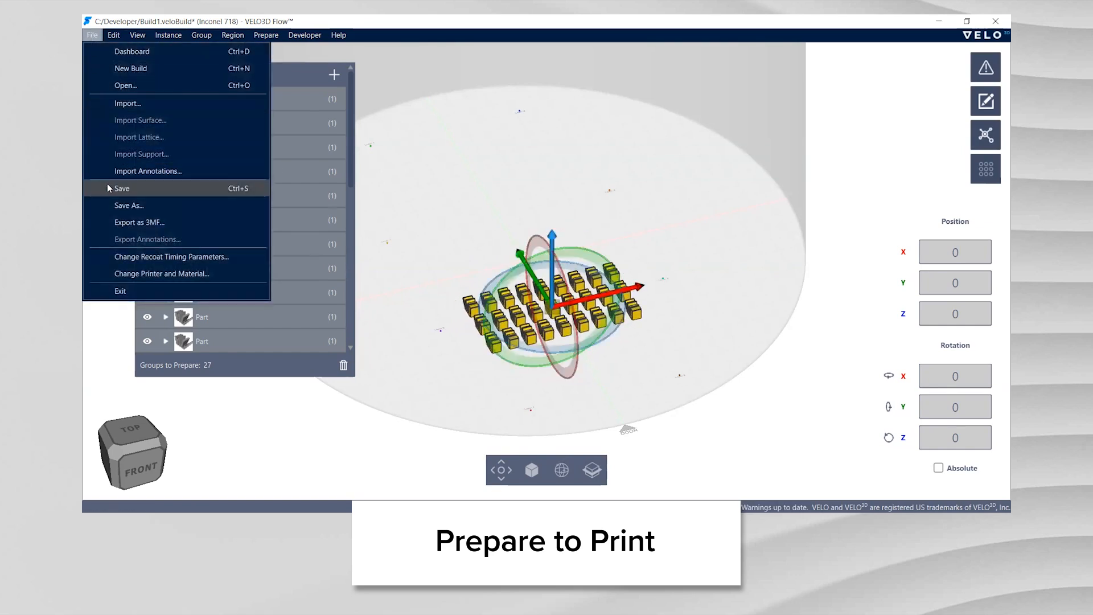
{"action": "left_click", "coordinate": [121, 188]}
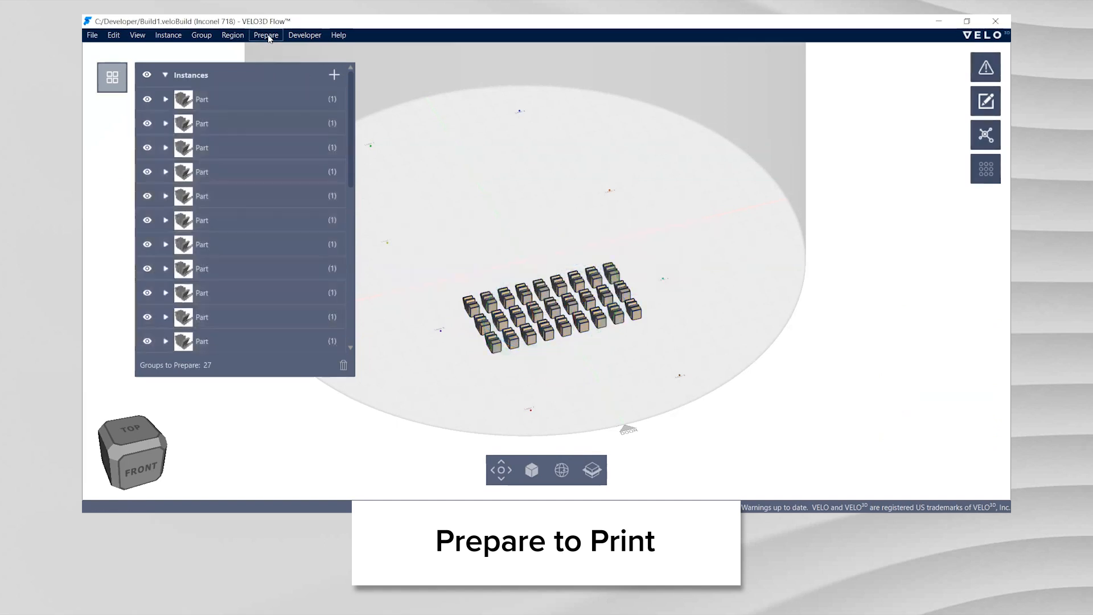
{"action": "left_click", "coordinate": [266, 35]}
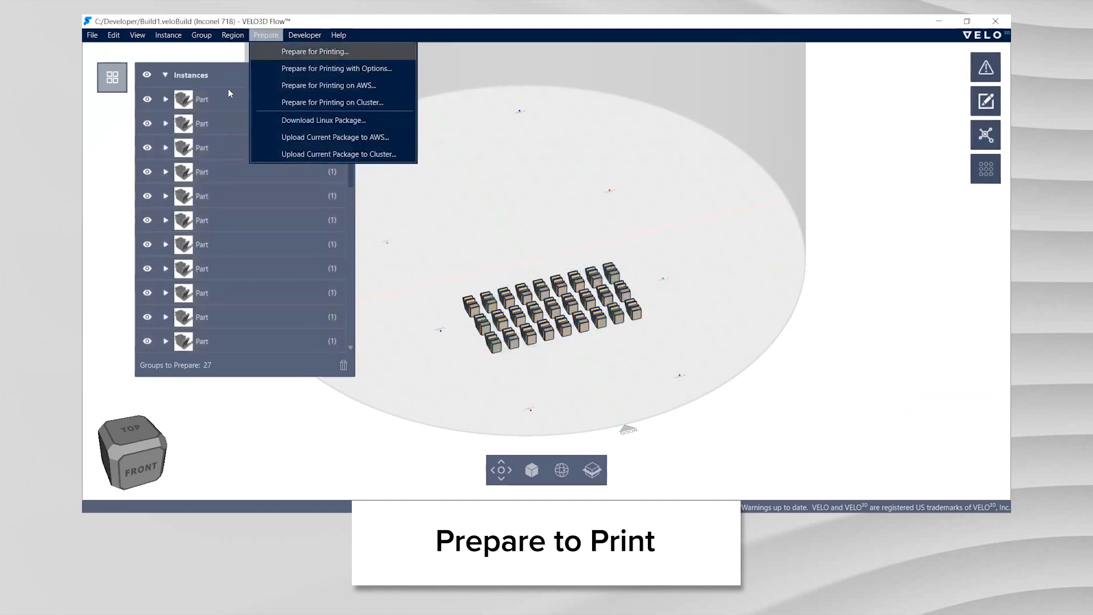
{"action": "left_click", "coordinate": [319, 51]}
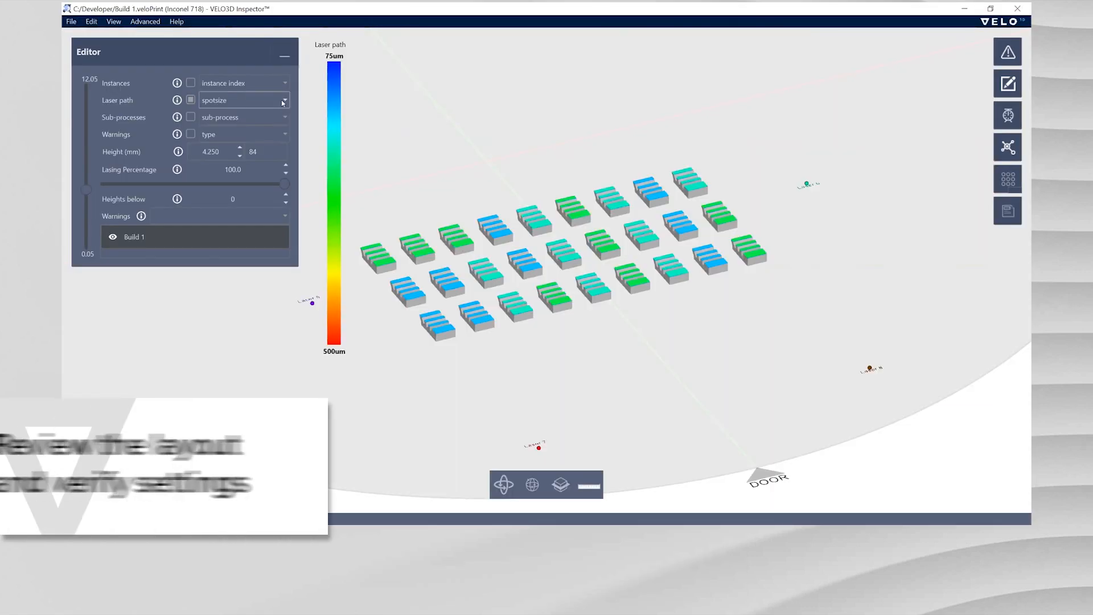
{"action": "left_click", "coordinate": [283, 101]}
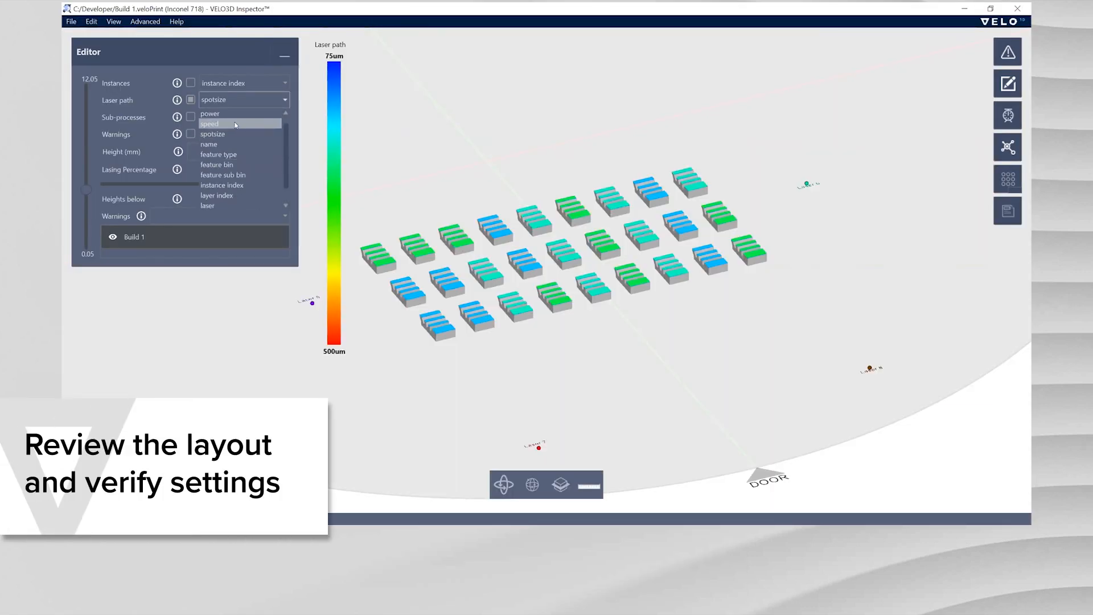
{"action": "left_click", "coordinate": [210, 124]}
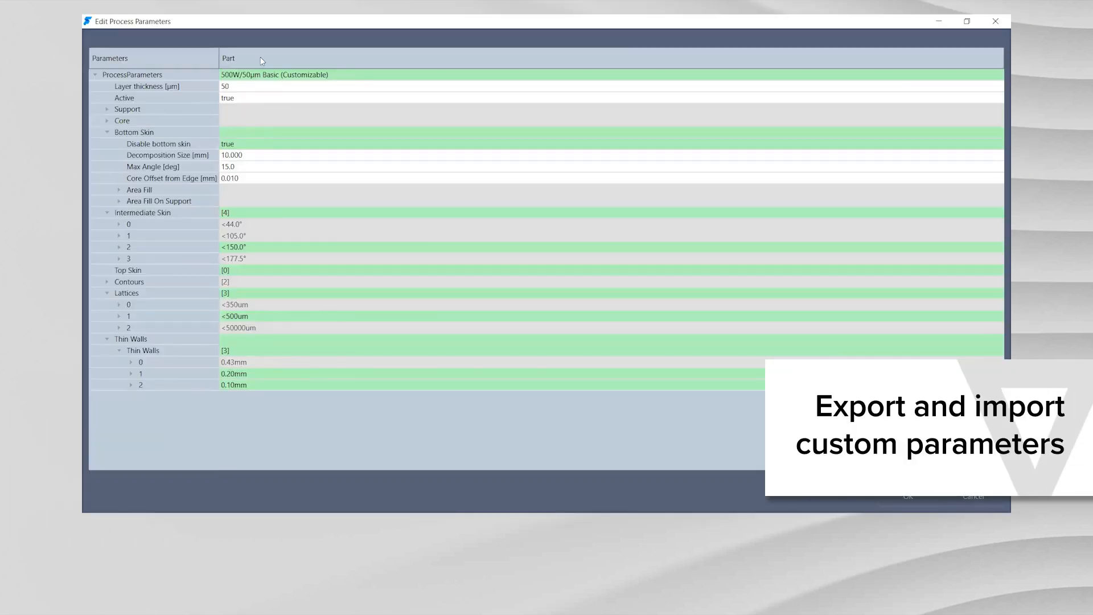
Export the part's parameter set from the Part column header to a .veloParam file
{"action": "right_click", "coordinate": [261, 61]}
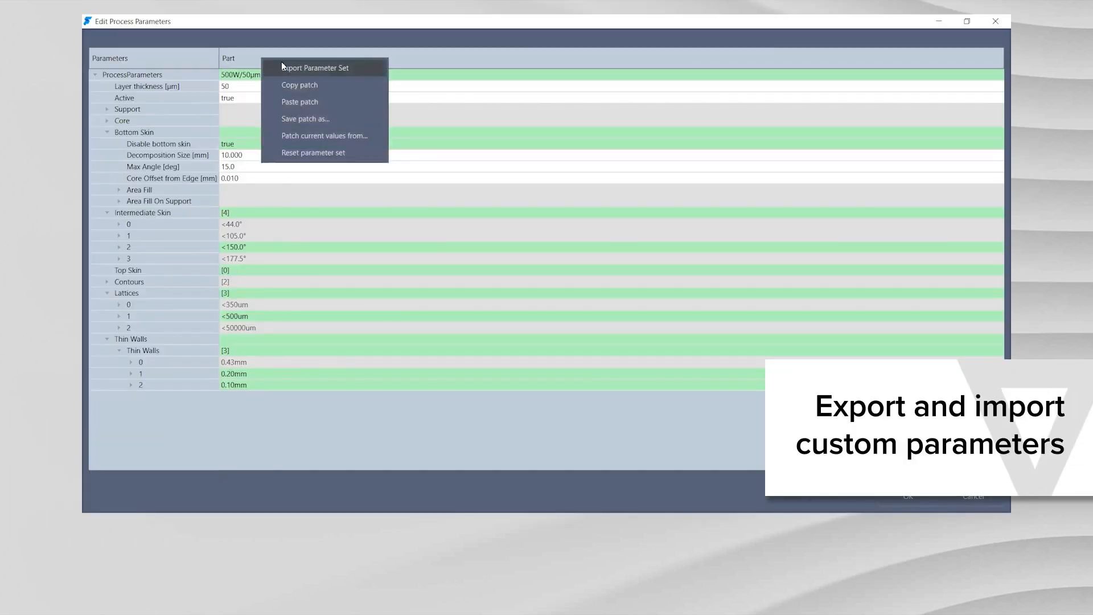
{"action": "left_click", "coordinate": [315, 68]}
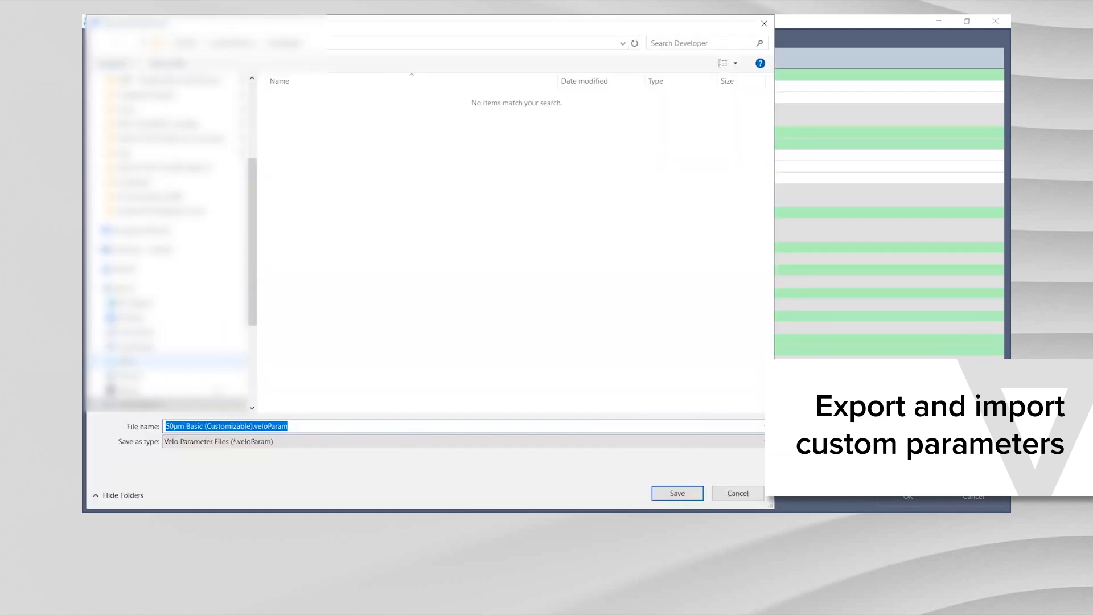